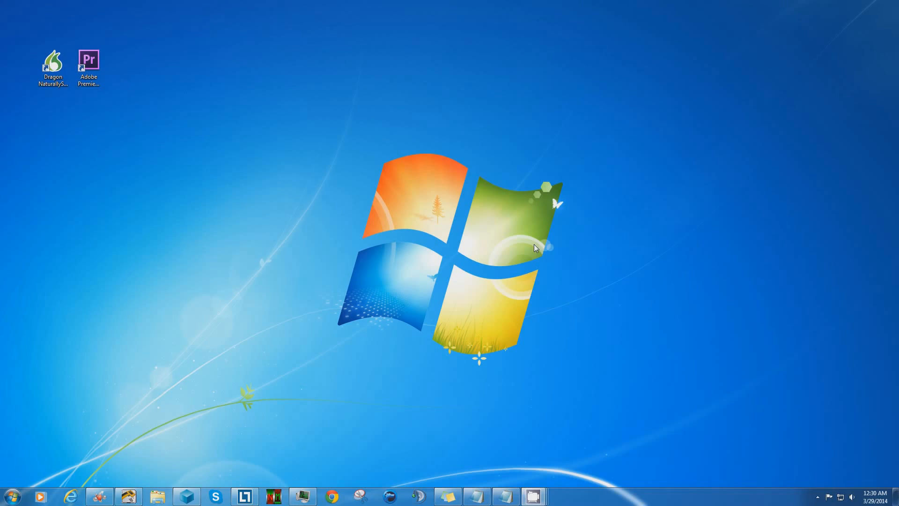
pyautogui.moveTo(182, 201)
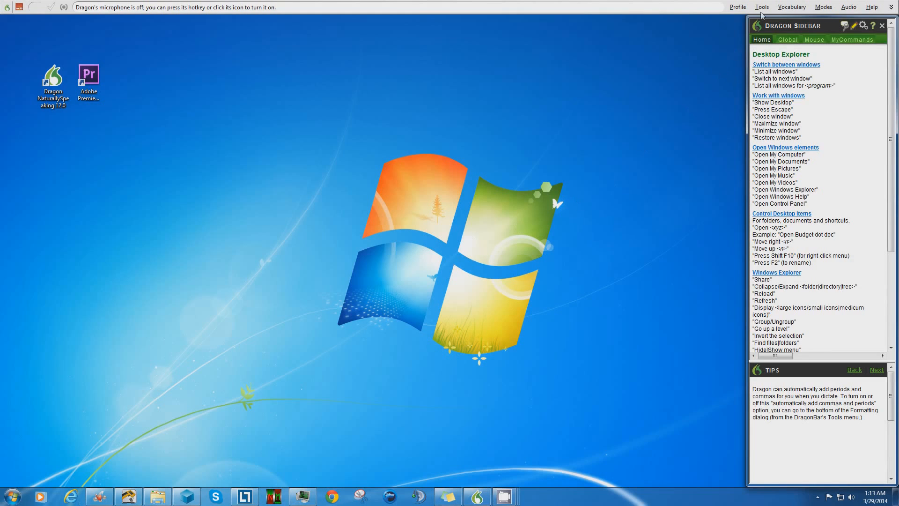
# Start Transcribe Recording from the Tools menu and accept the default transcription settings.
pyautogui.click(763, 6)
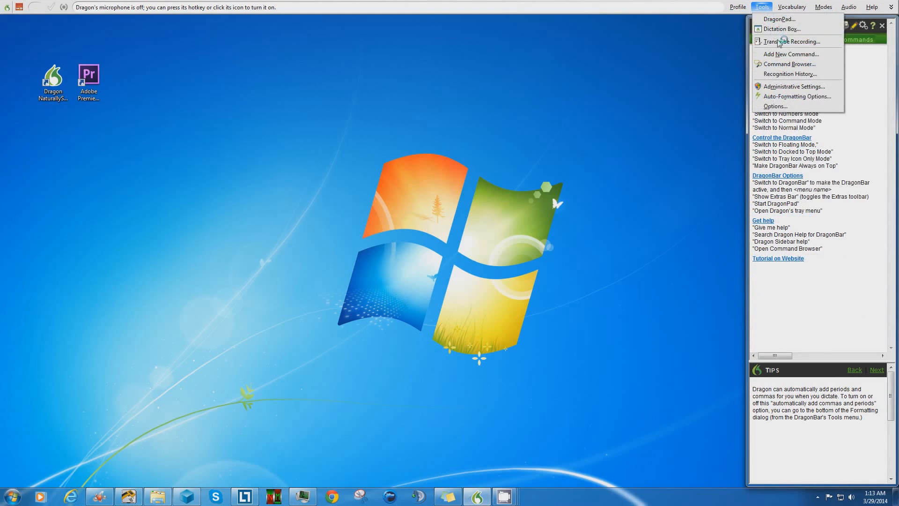
pyautogui.click(790, 41)
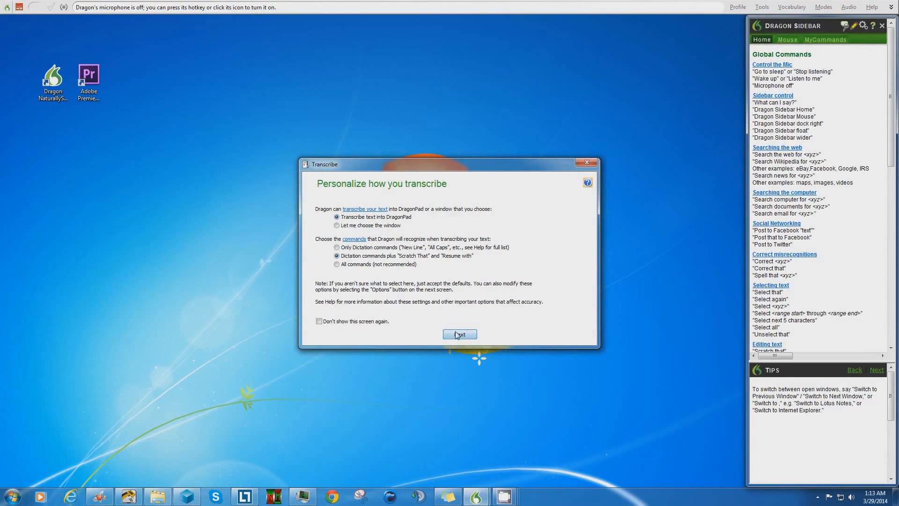
pyautogui.click(459, 335)
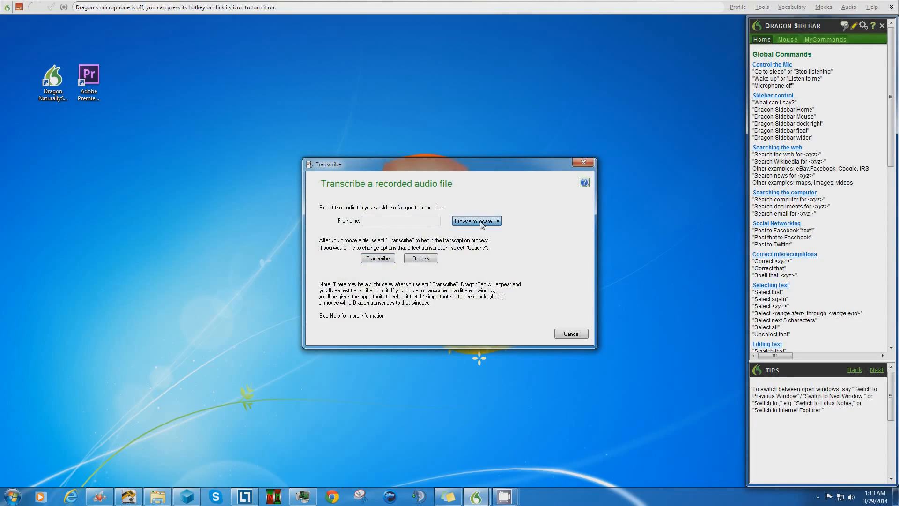
# Choose hangers.wav as the recording to transcribe into DragonPad.
pyautogui.click(477, 220)
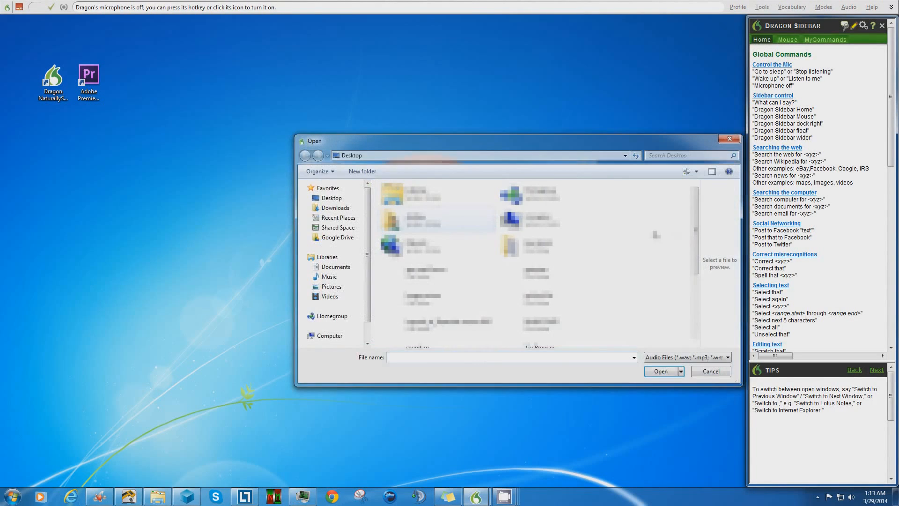
pyautogui.scroll(-3)
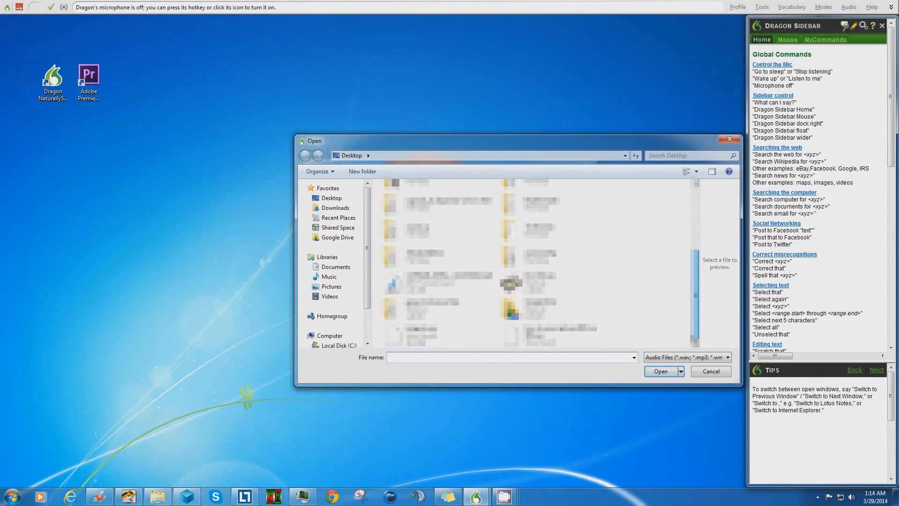
pyautogui.click(435, 334)
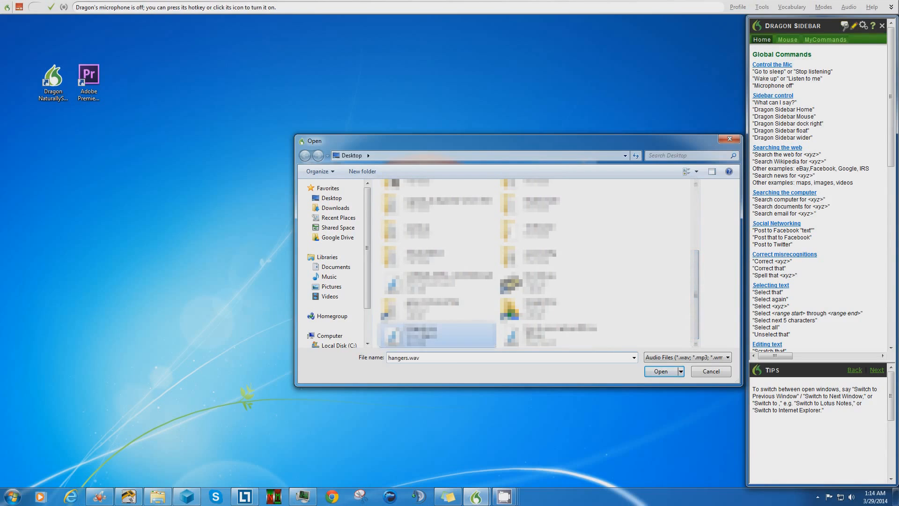
pyautogui.click(662, 370)
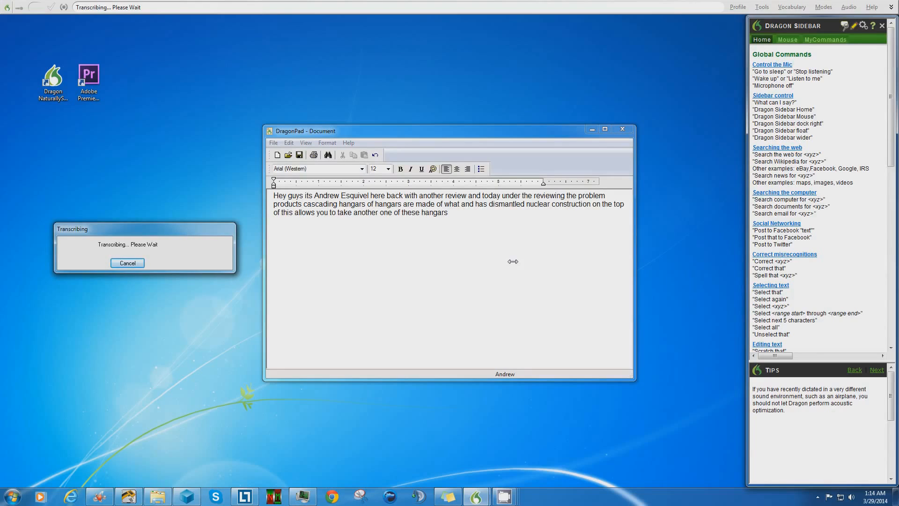
# Let Dragon write the recognised hangers review text into the DragonPad document.
pyautogui.write('flip through the loop to cascade them other thing about')
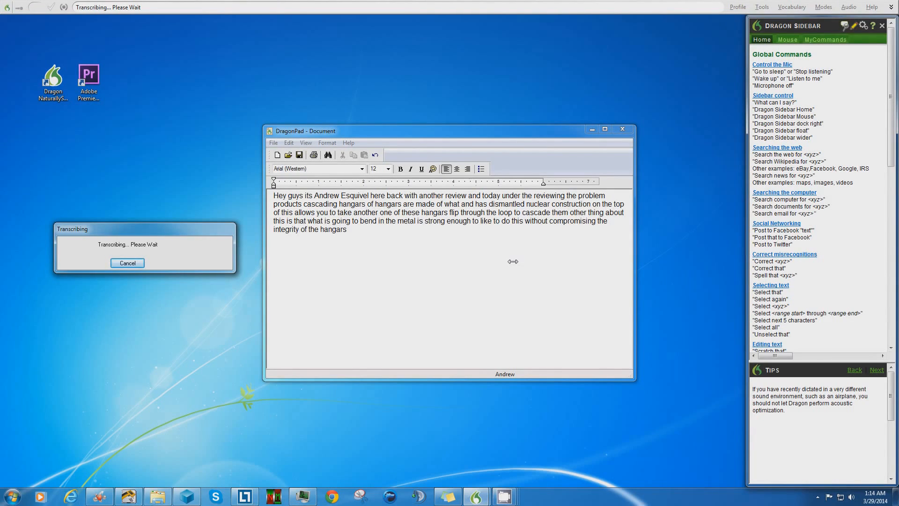
pyautogui.write('some technical select the what is a natural finish')
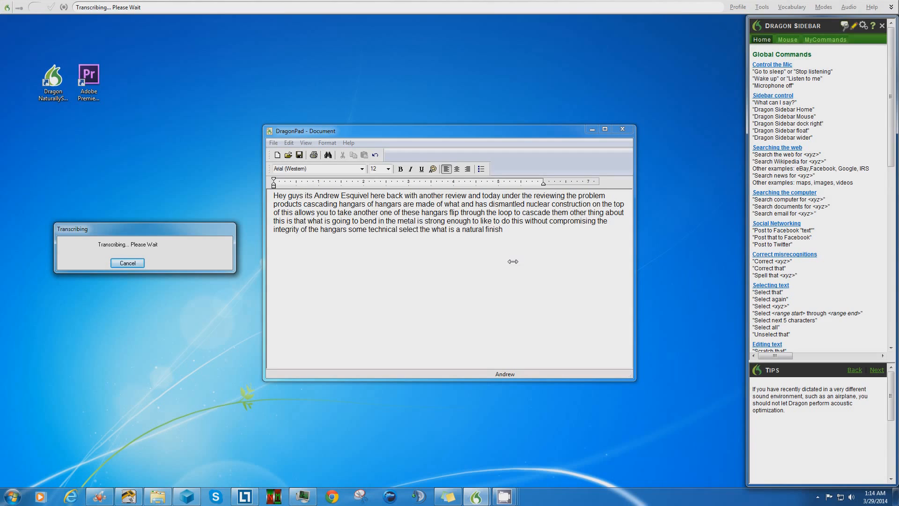
pyautogui.write('it has notches on the sides of a lot eight you hang a variety of different things')
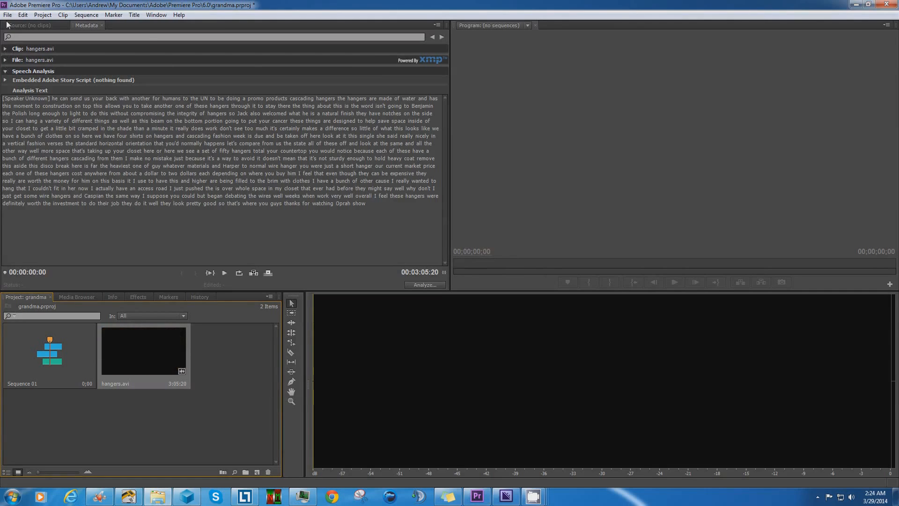
# Switch to Premiere Pro and look over the Window menu's panel list without choosing one.
pyautogui.click(7, 15)
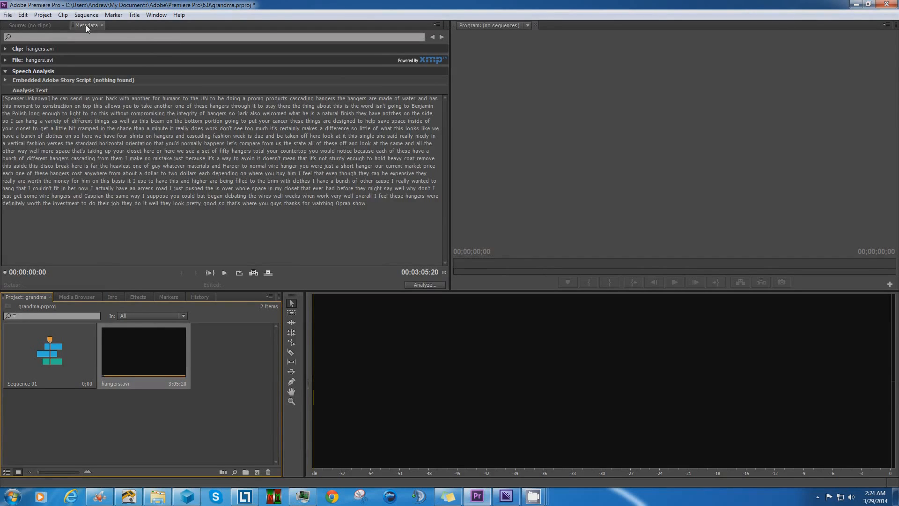
pyautogui.click(156, 15)
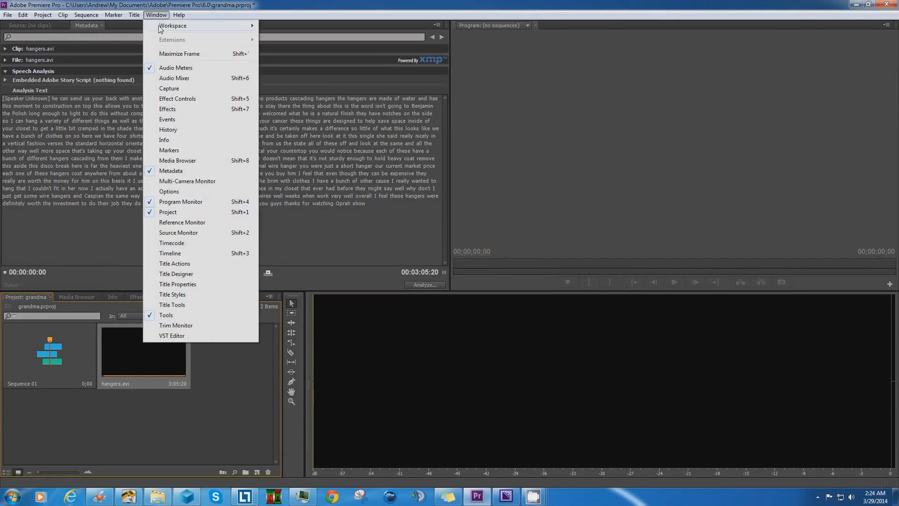
pyautogui.moveTo(96, 243)
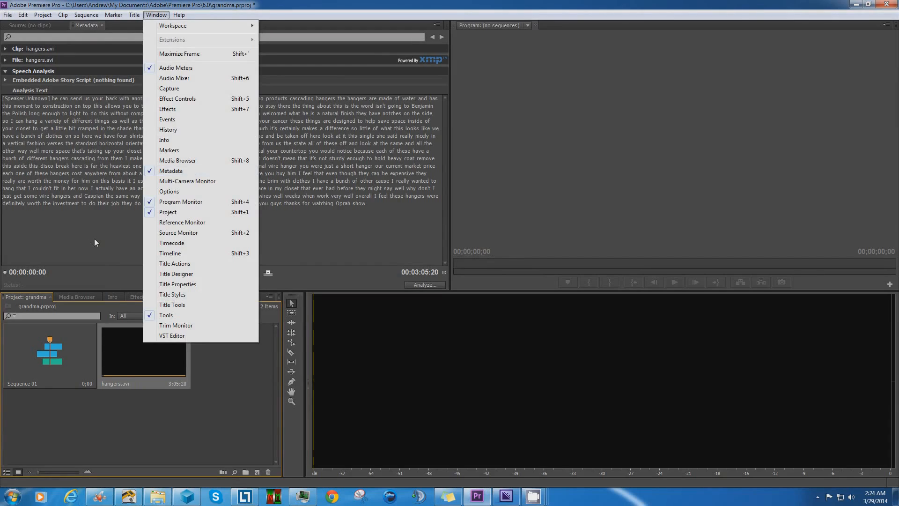
pyautogui.click(158, 15)
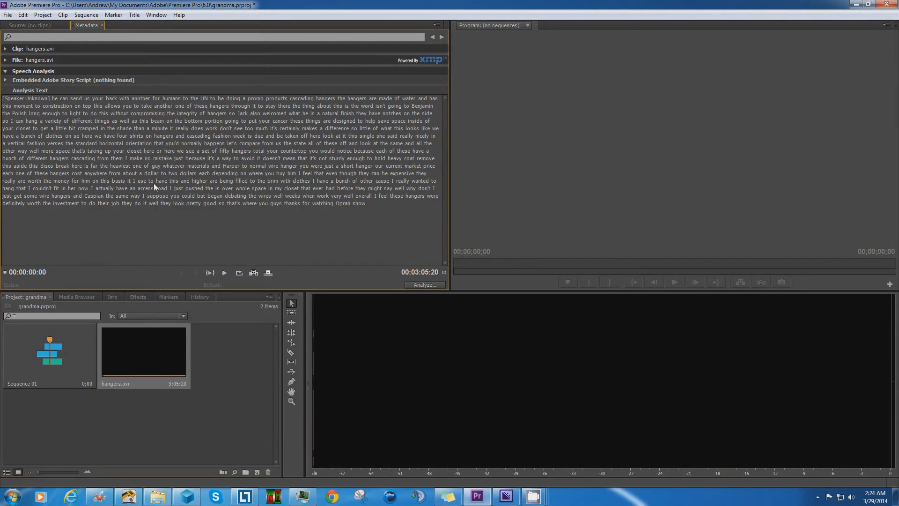
pyautogui.moveTo(180, 109)
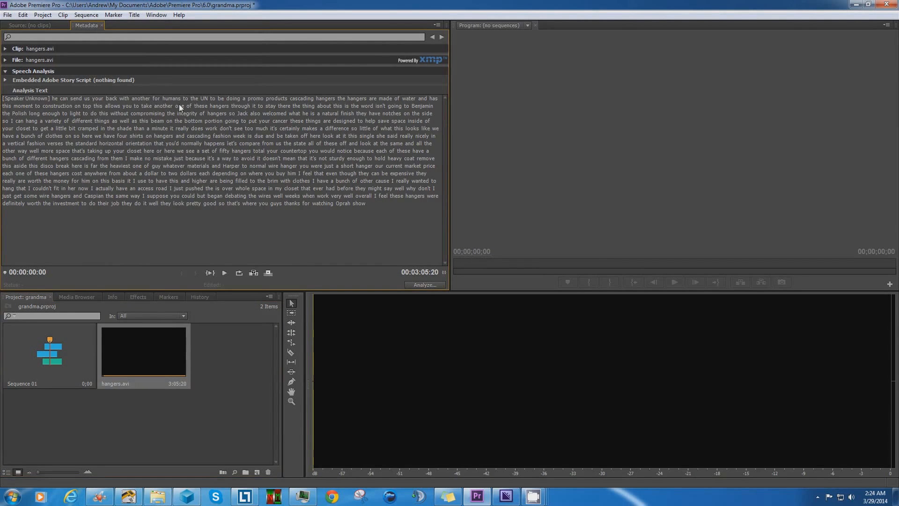
pyautogui.moveTo(186, 233)
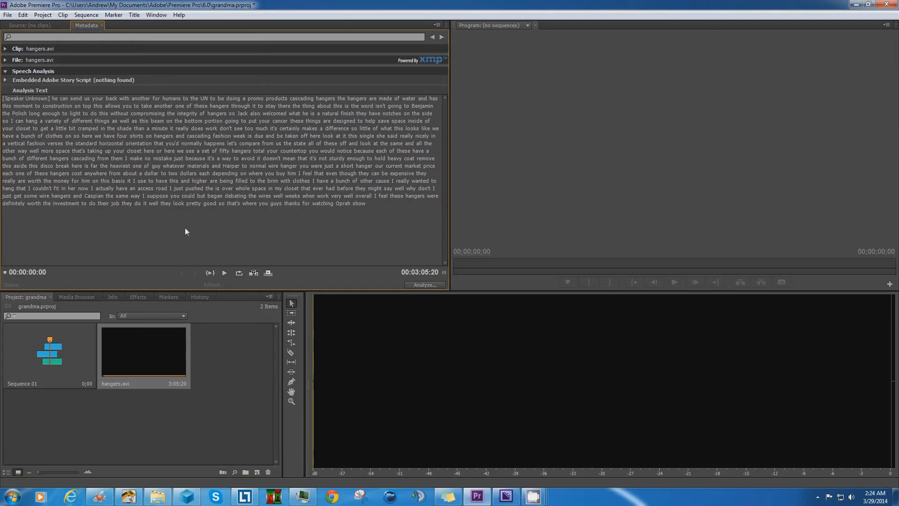
pyautogui.moveTo(424, 286)
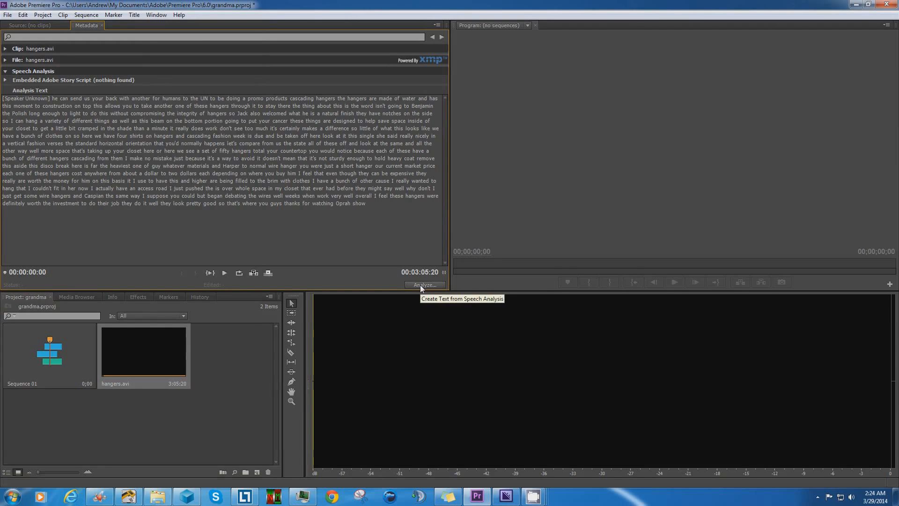
# Run speech analysis on hangers.avi with quality set to High (slower).
pyautogui.click(424, 285)
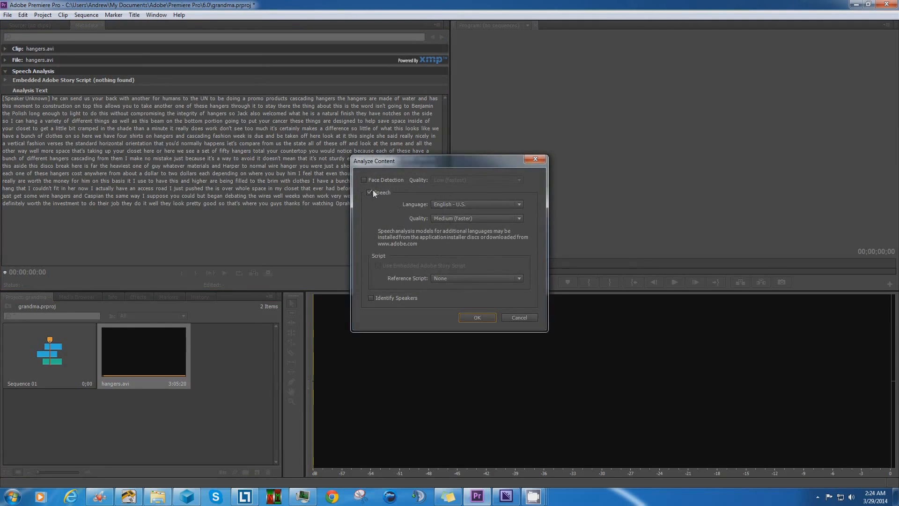
pyautogui.moveTo(463, 215)
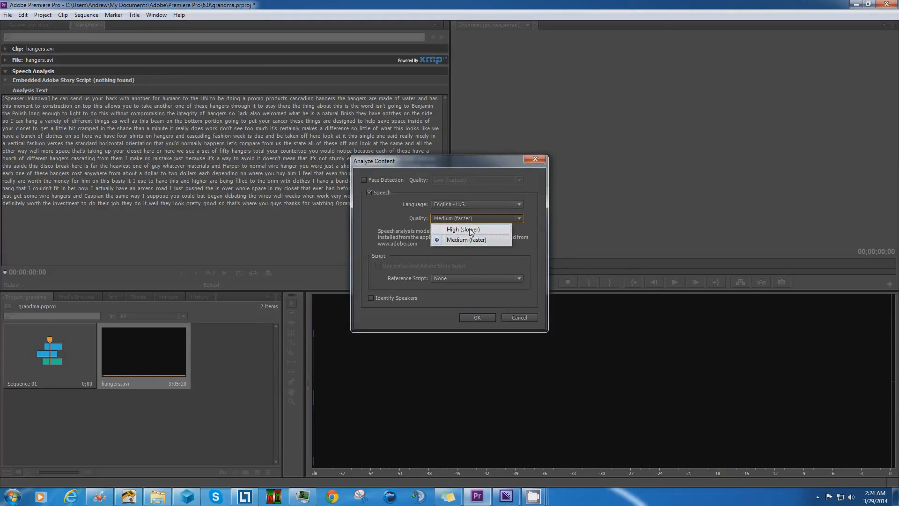
pyautogui.click(462, 229)
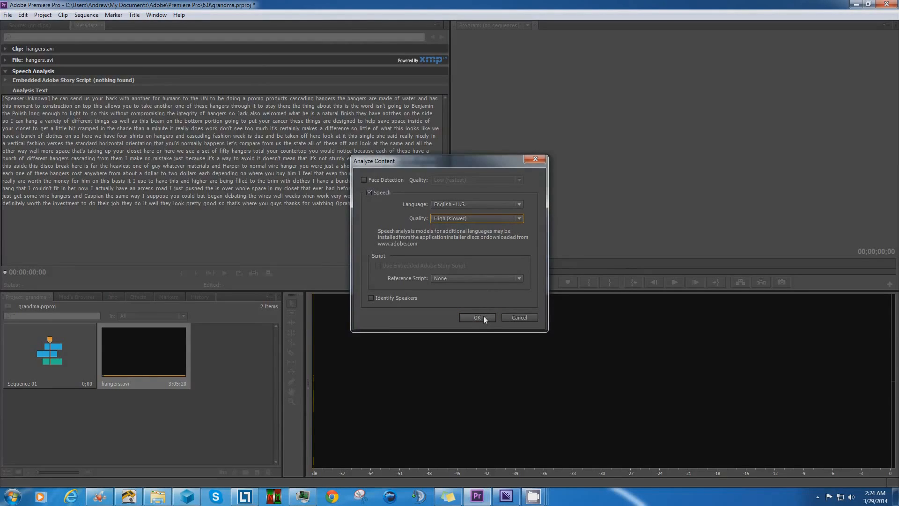
pyautogui.click(476, 318)
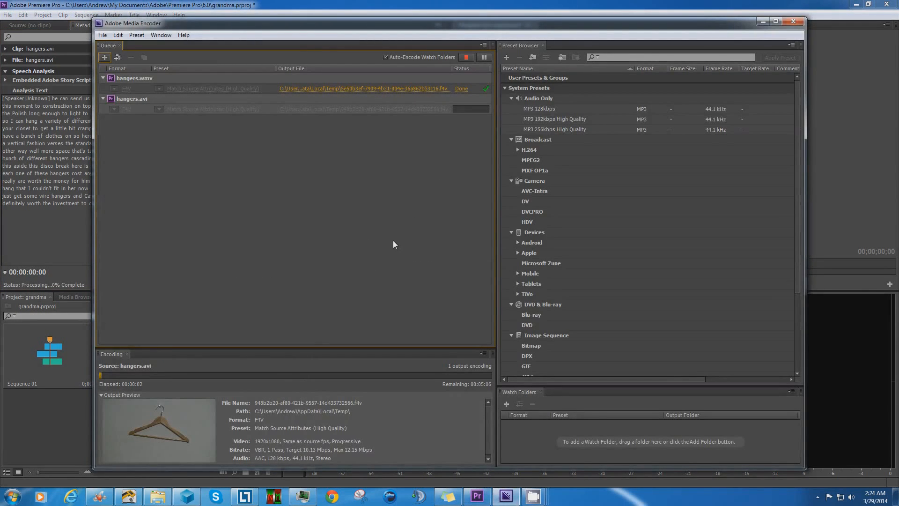
pyautogui.moveTo(205, 158)
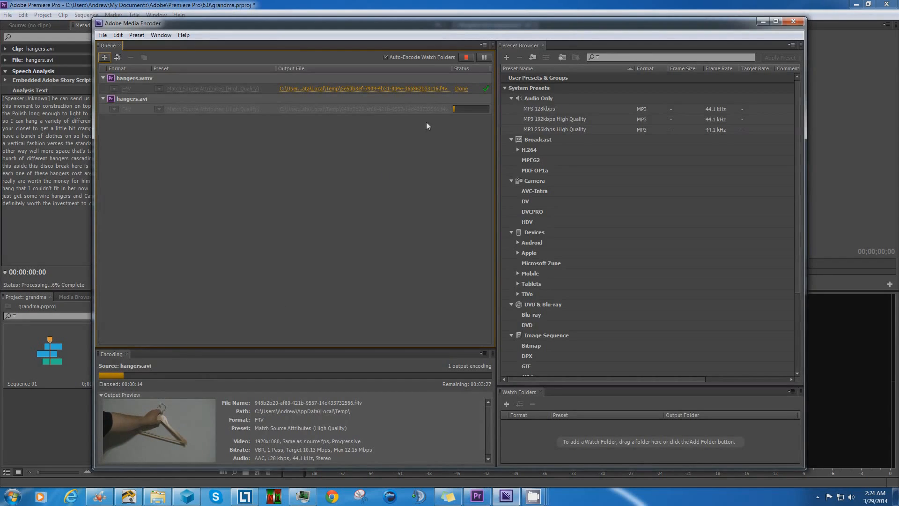
pyautogui.moveTo(408, 132)
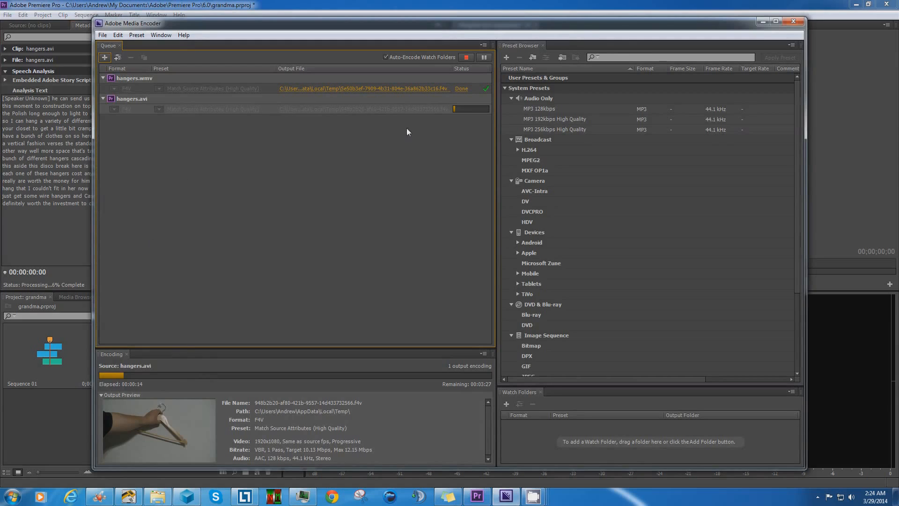
pyautogui.moveTo(464, 82)
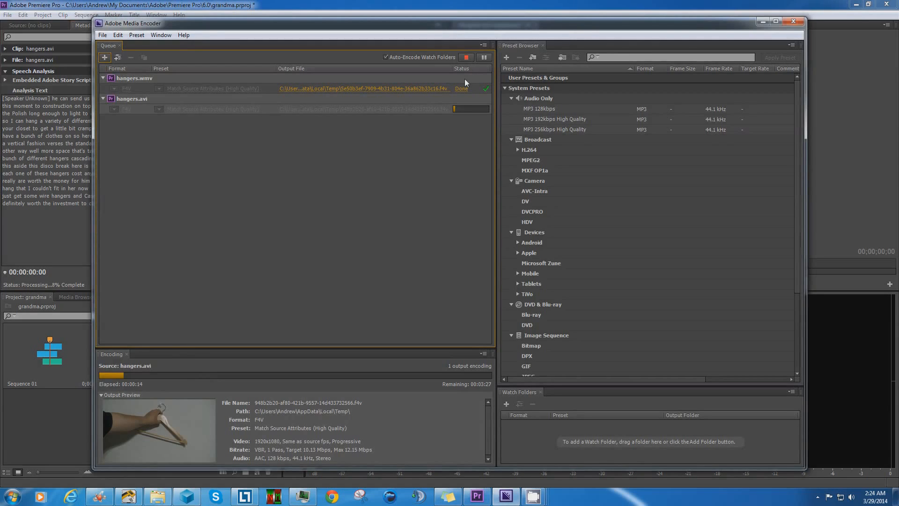
# Stop the Media Encoder queue without finishing hangers.avi and return to Premiere Pro.
pyautogui.click(466, 57)
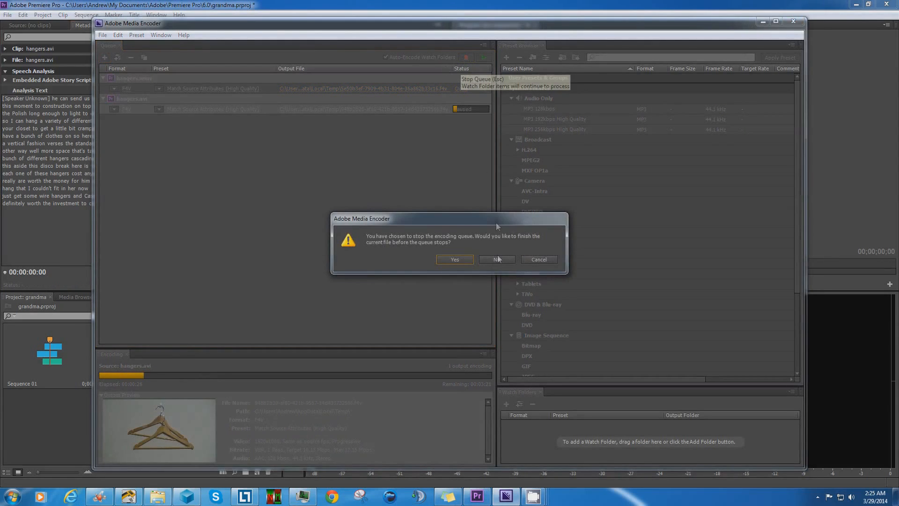
pyautogui.click(496, 260)
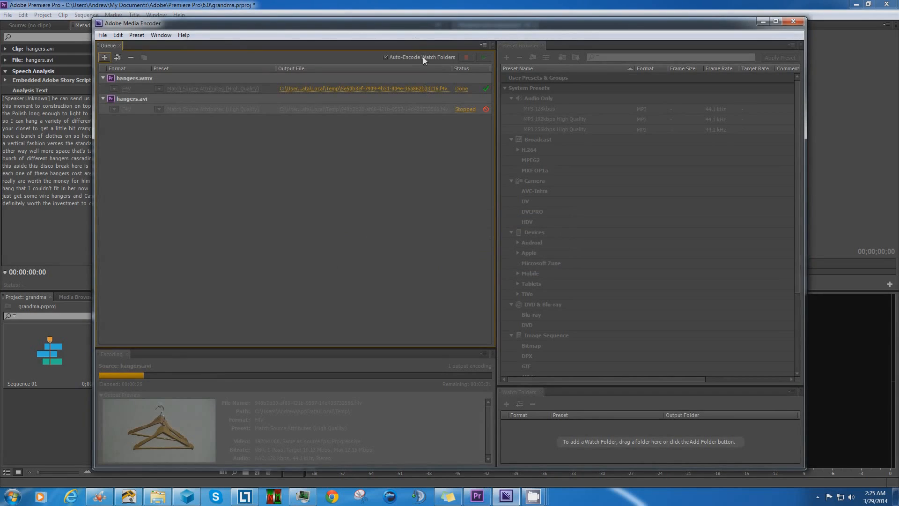
pyautogui.moveTo(610, 107)
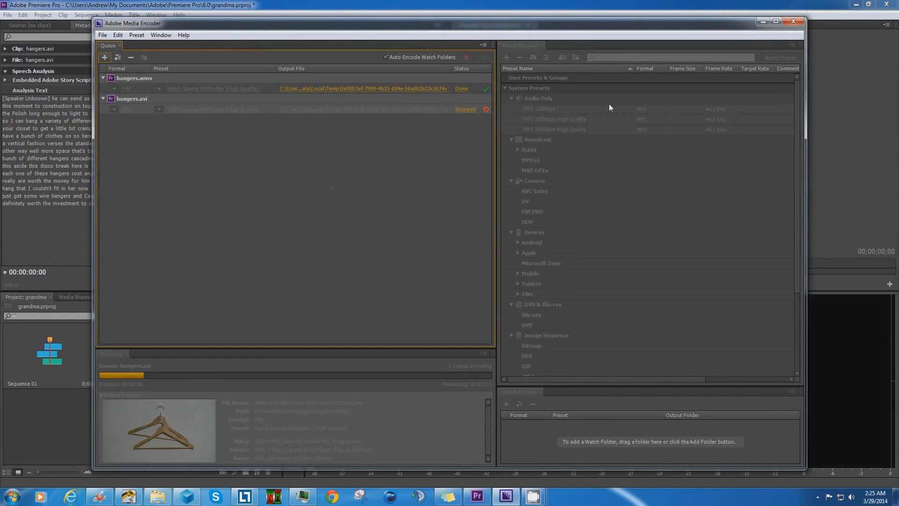
pyautogui.click(793, 18)
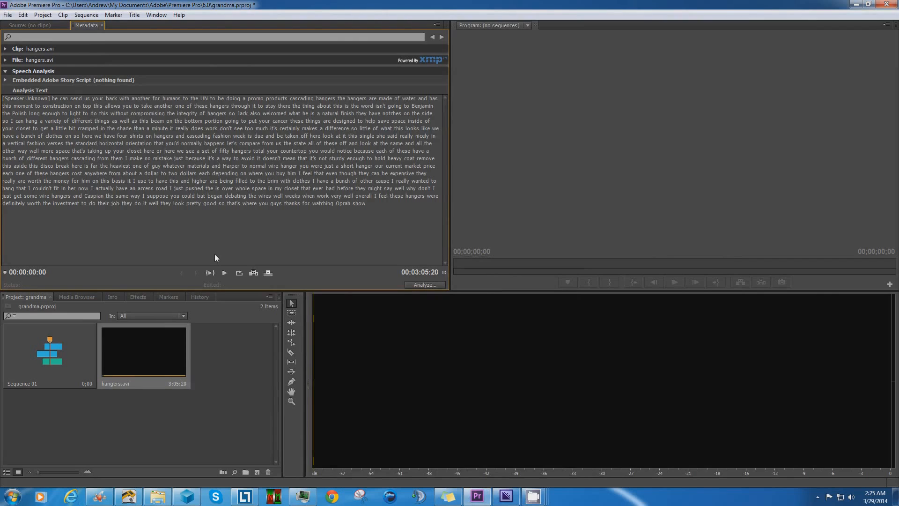
pyautogui.moveTo(161, 204)
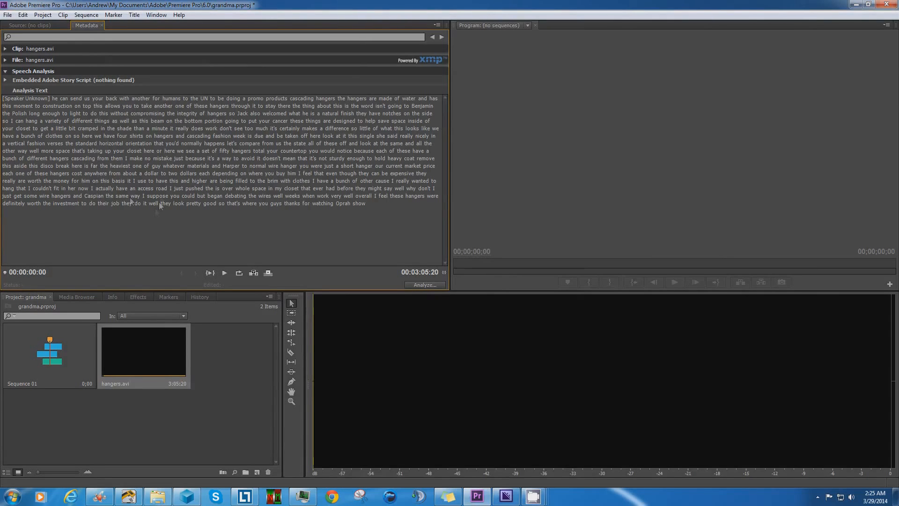
pyautogui.moveTo(56, 106)
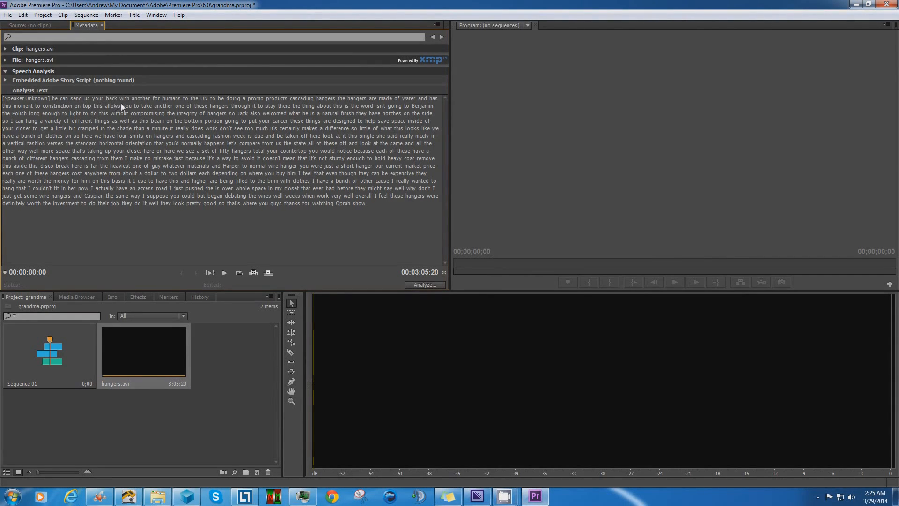
pyautogui.moveTo(150, 350)
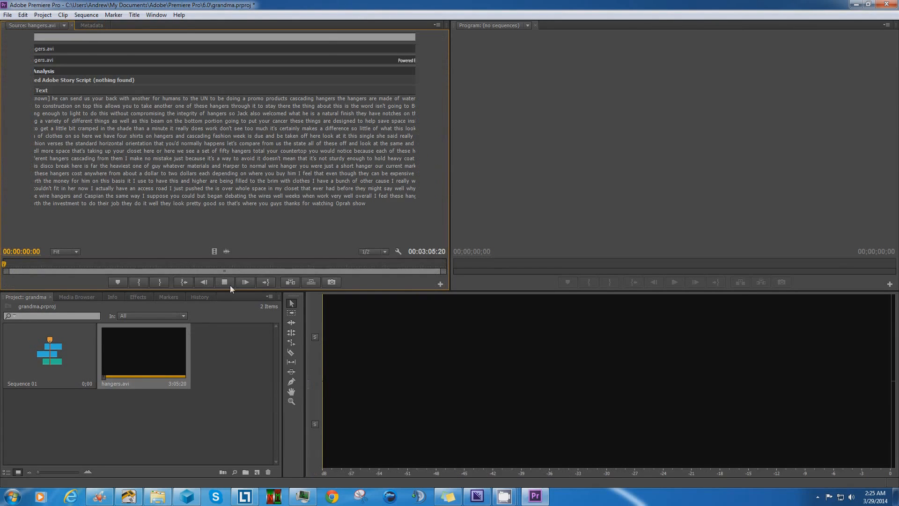
# Play the hangers.avi clip to follow its speech-analysis text along the playback.
pyautogui.click(88, 26)
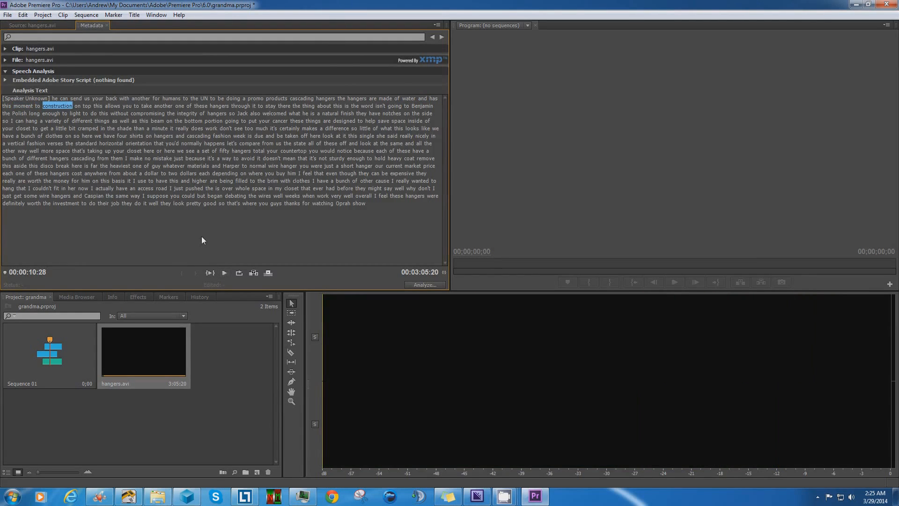
pyautogui.moveTo(96, 103)
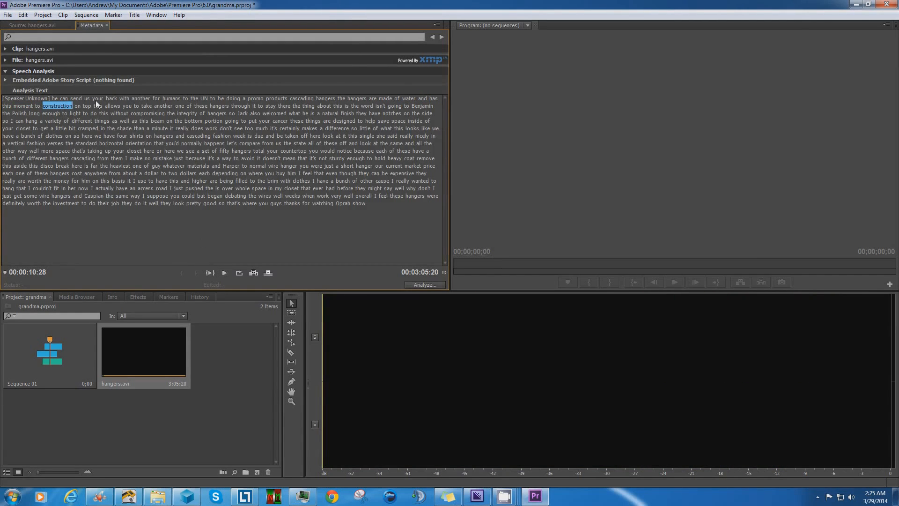
pyautogui.moveTo(199, 119)
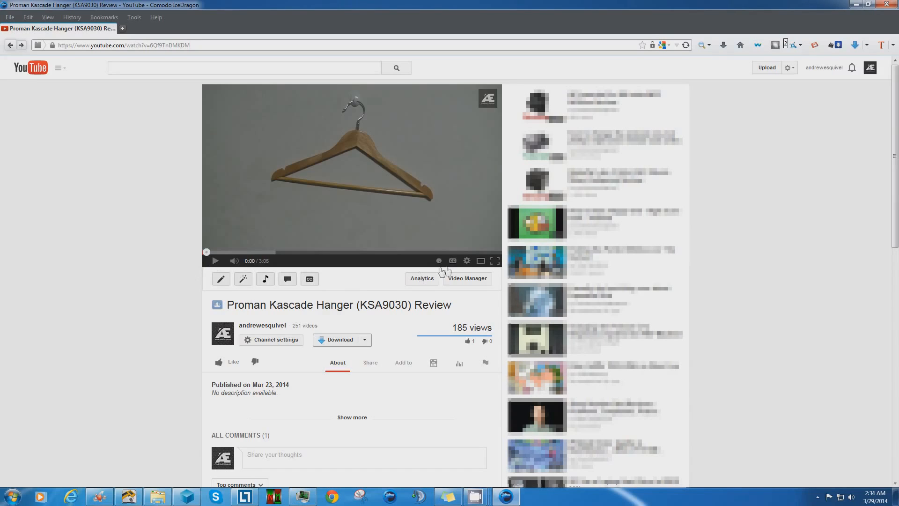
# Check the player's caption tracks and go to the video's caption management page.
pyautogui.click(452, 260)
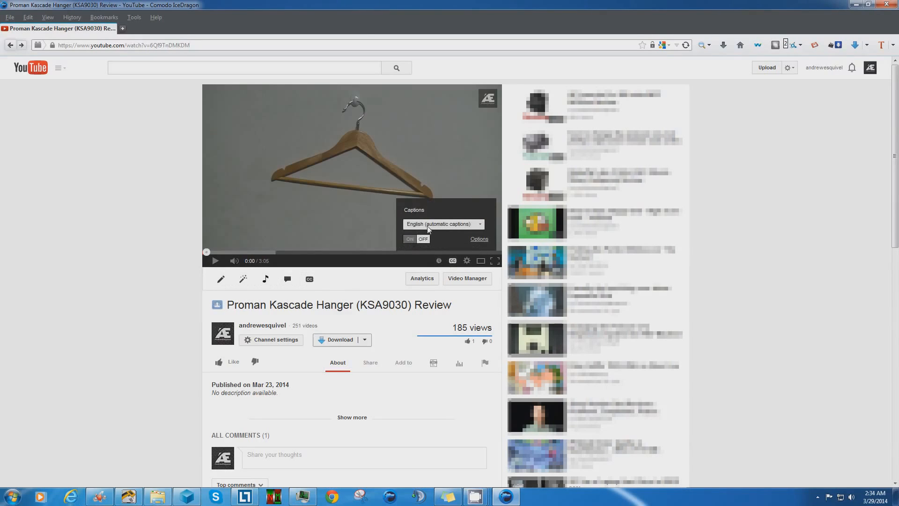
pyautogui.moveTo(95, 249)
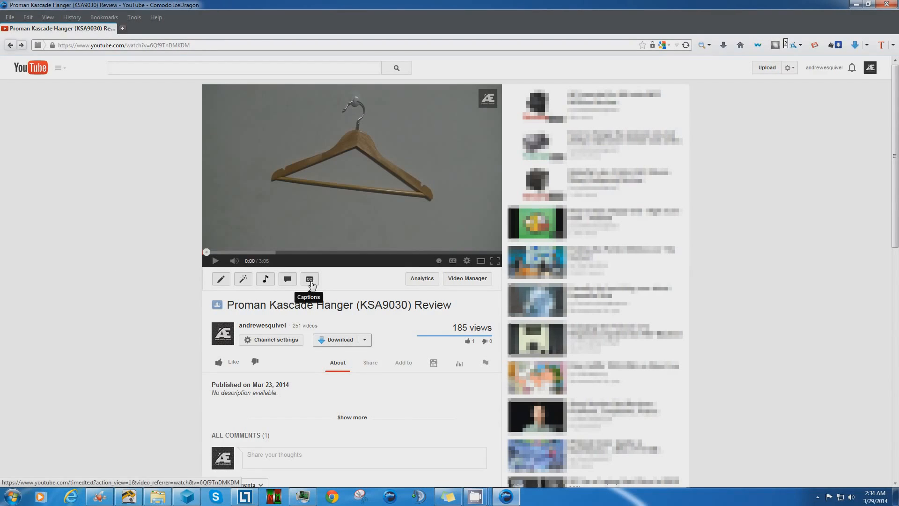
pyautogui.click(309, 279)
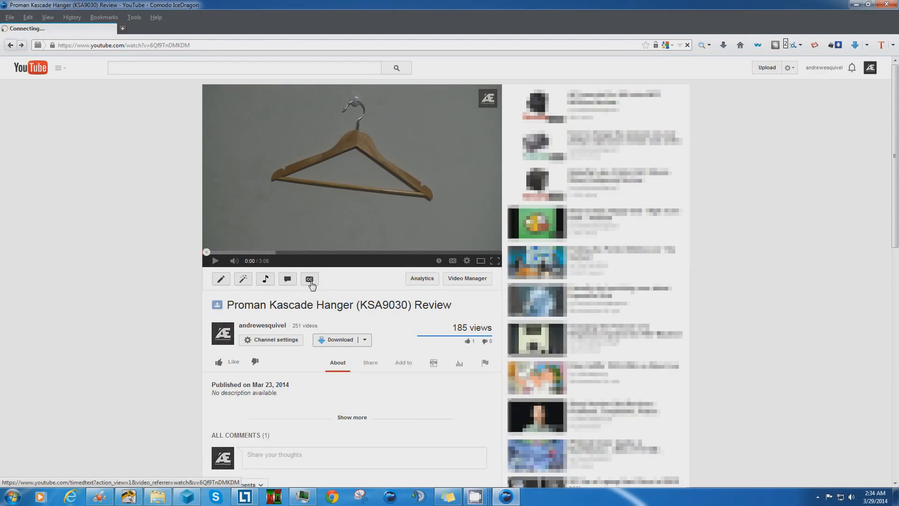
# View the English (automatic captions) track and look through its timed transcript lines.
pyautogui.click(309, 279)
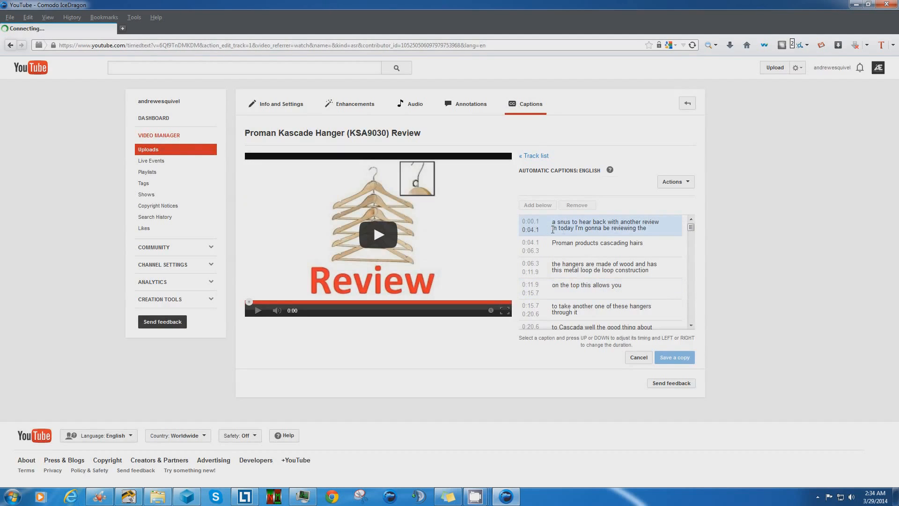
pyautogui.scroll(-3)
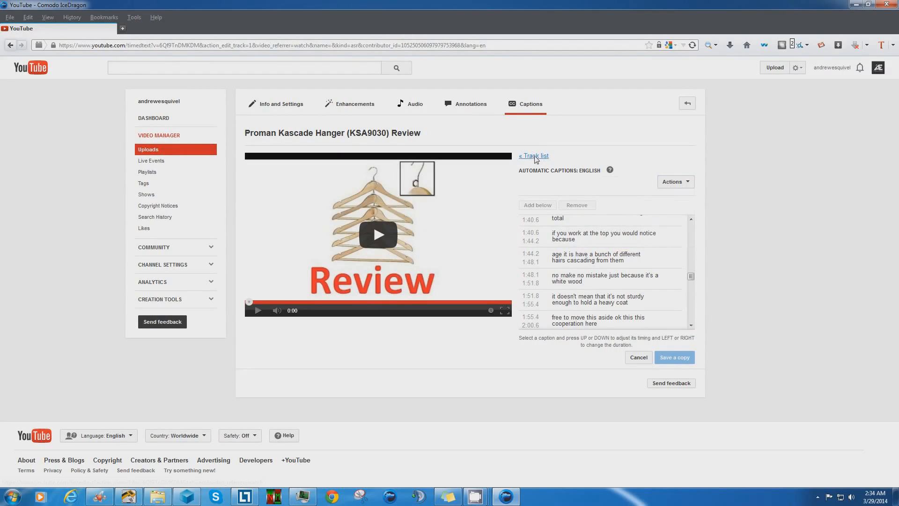
# View the Add captions > Transcribe and sync form, leave it empty, and return to the track list.
pyautogui.click(532, 155)
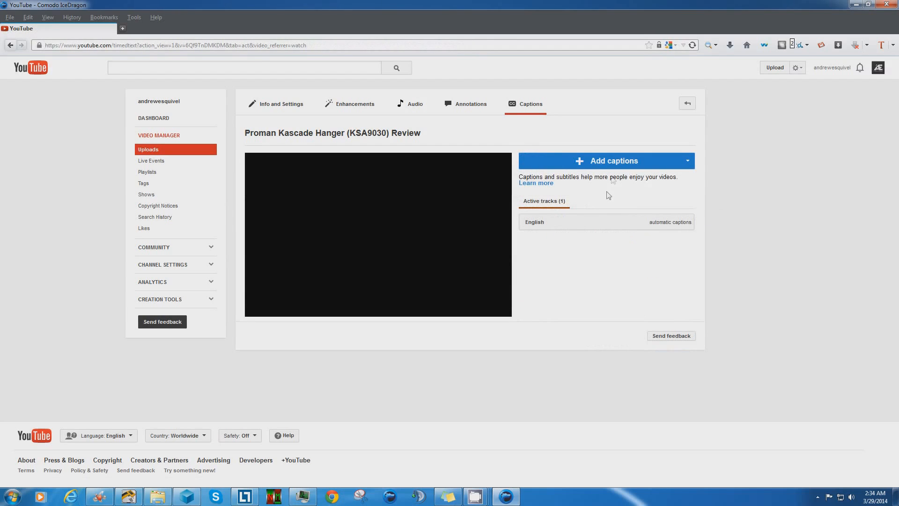
pyautogui.click(606, 161)
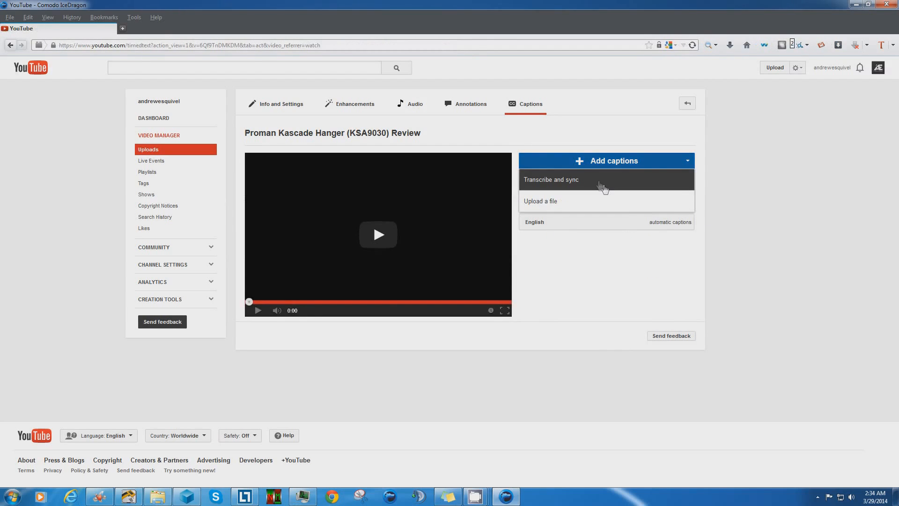
pyautogui.click(550, 179)
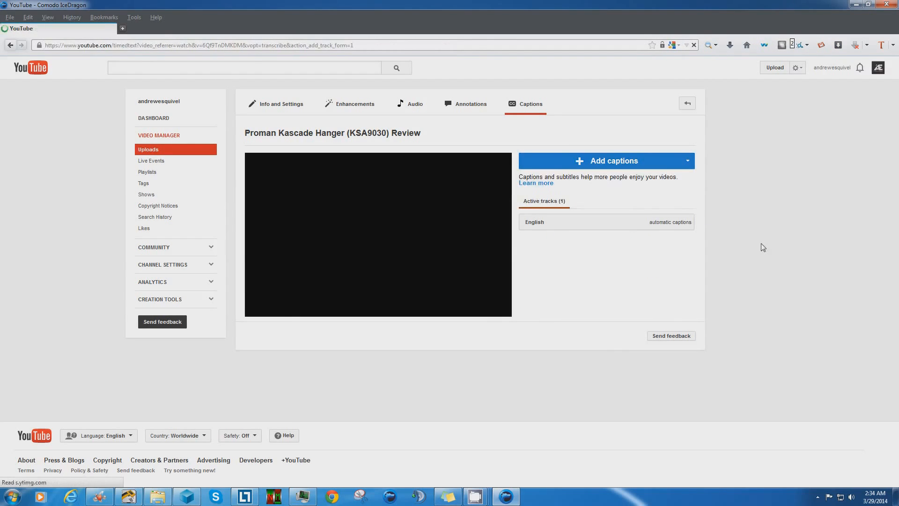
pyautogui.click(533, 222)
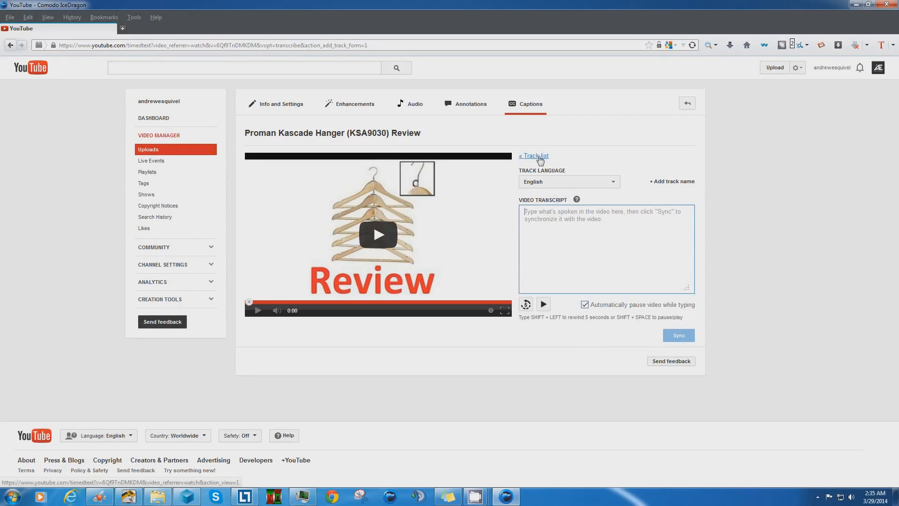
pyautogui.click(532, 155)
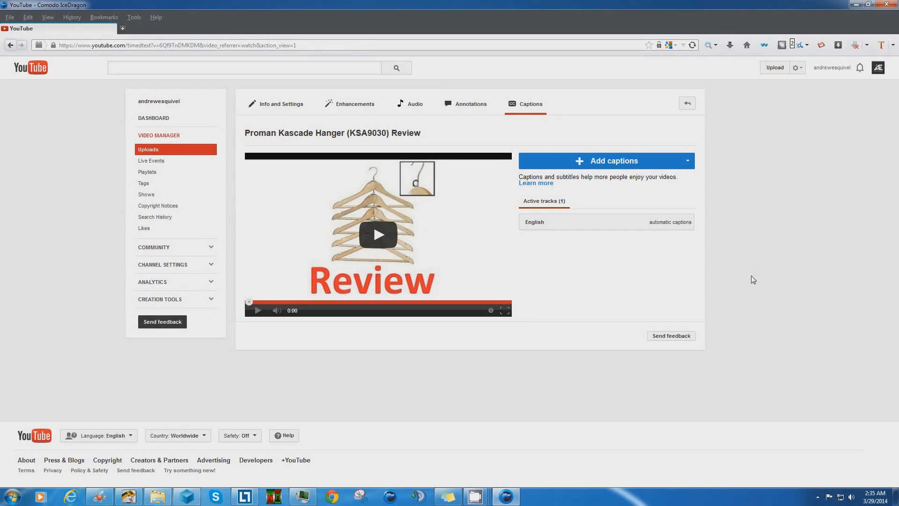
pyautogui.moveTo(758, 280)
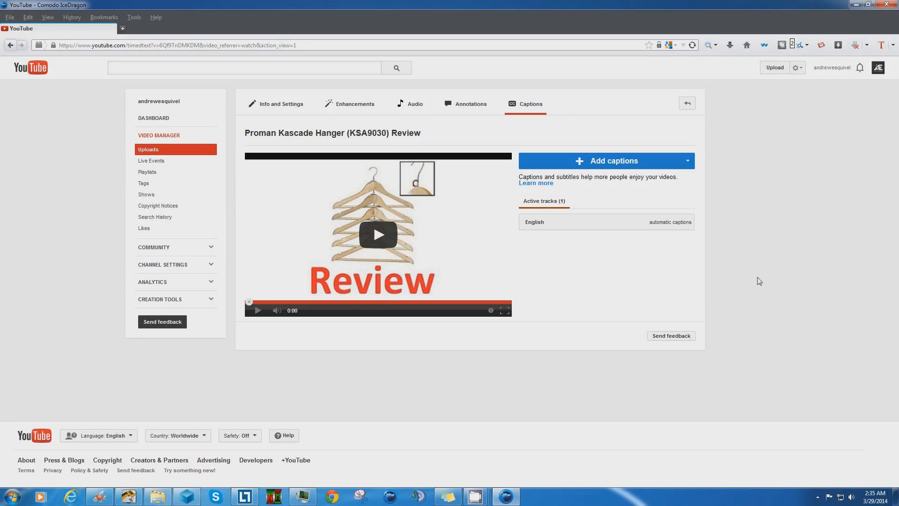
pyautogui.moveTo(749, 285)
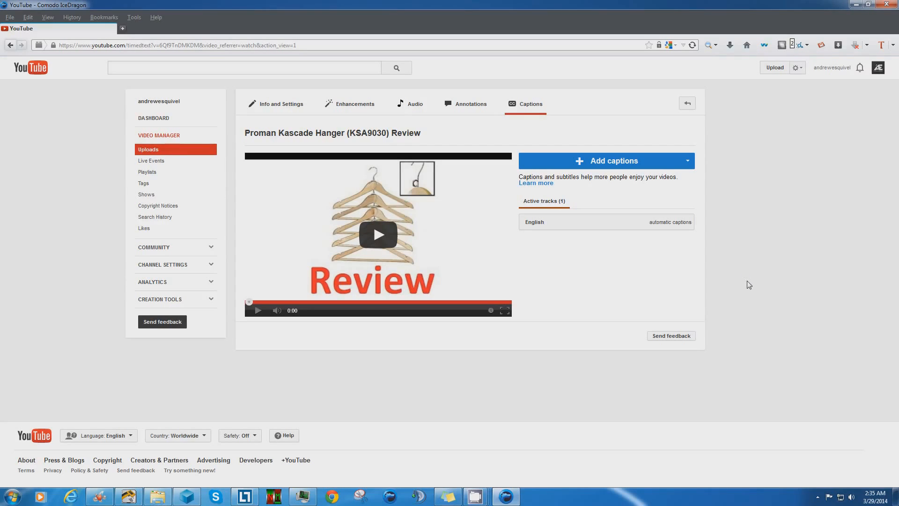